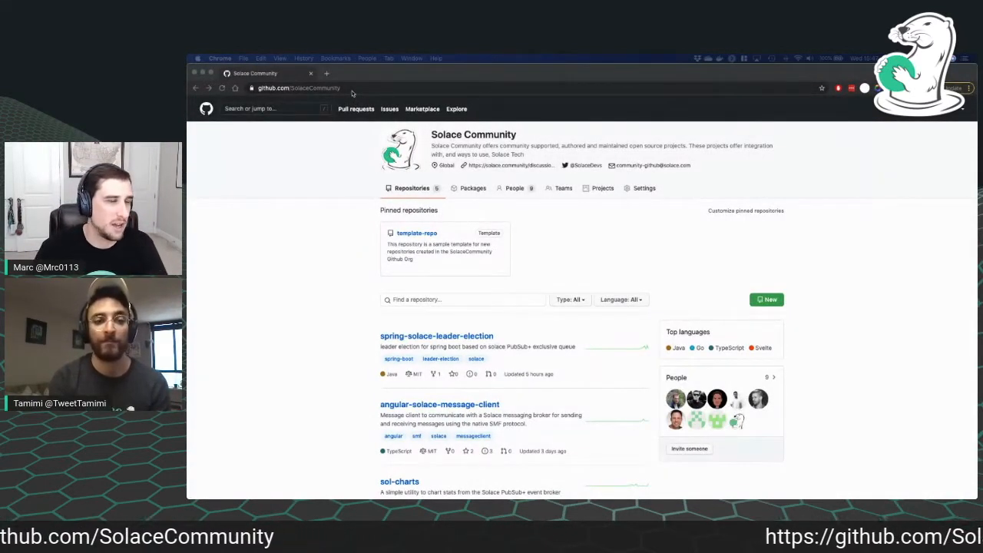
Right-click the SolaceCommunity org's website link to show its context menu
click(308, 87)
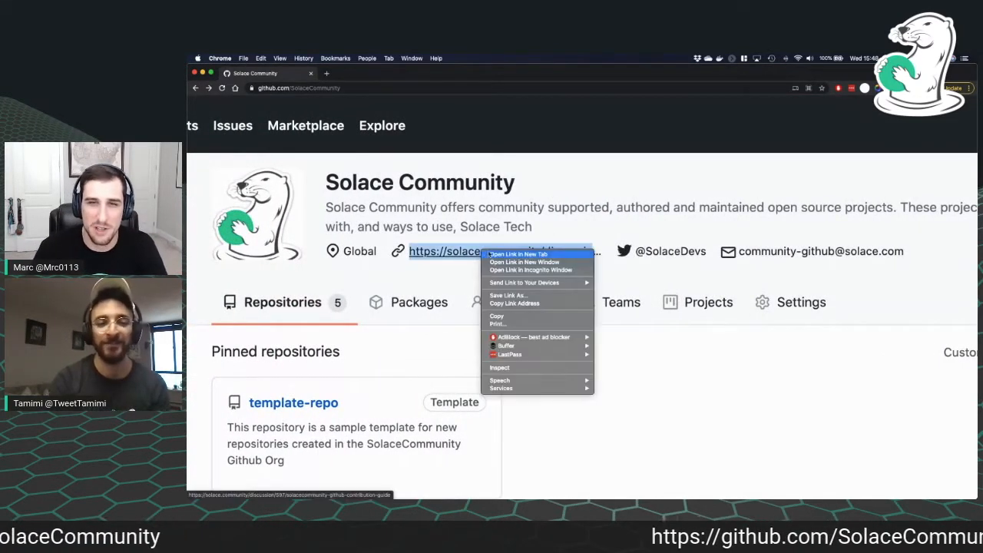
Open the GitHub Contribution Guide in a new tab and scroll through it
click(518, 254)
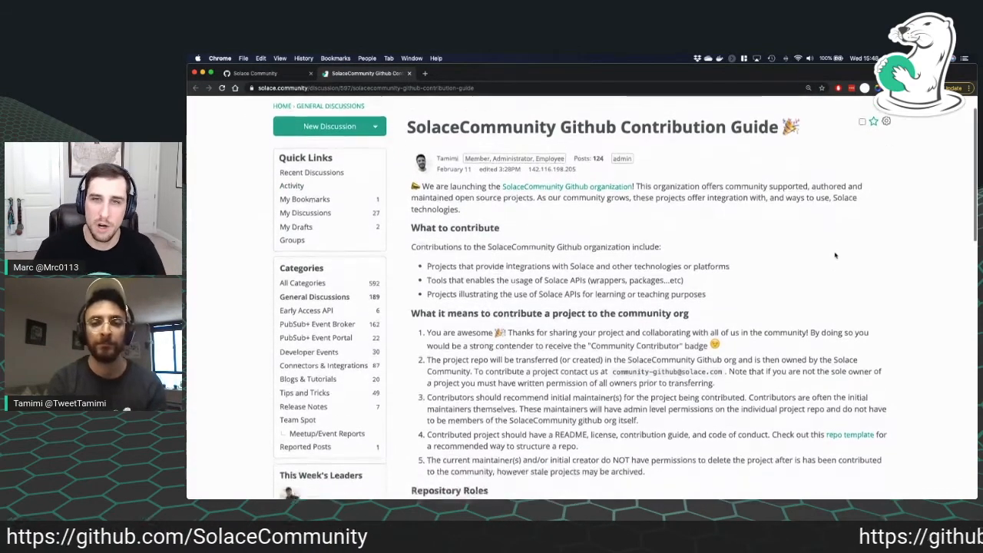
scroll(down, 3)
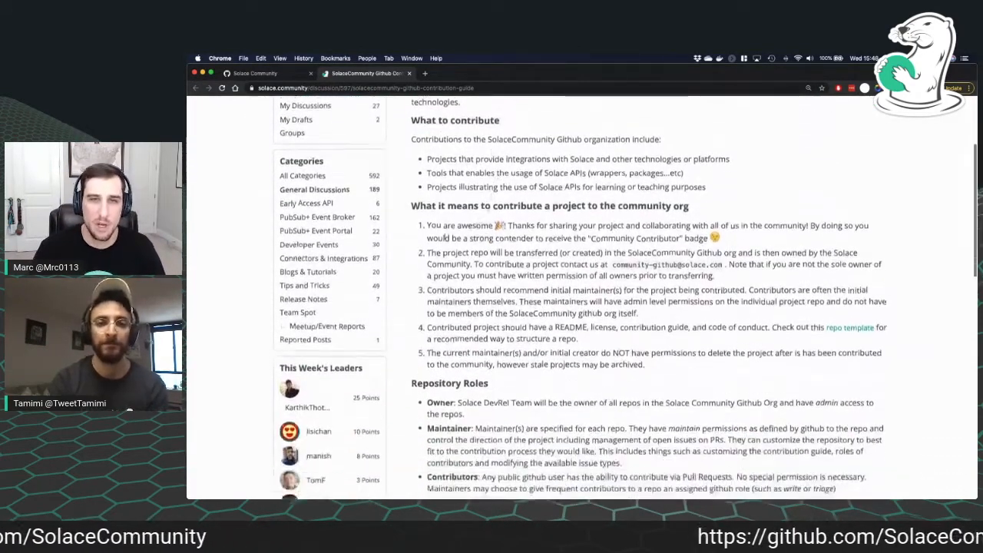
scroll(down, 3)
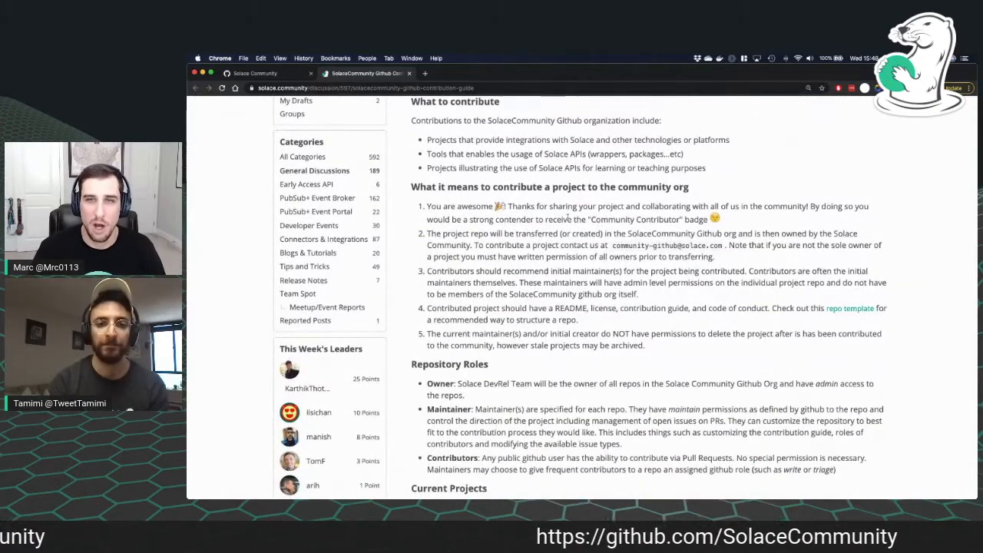
scroll(down, 3)
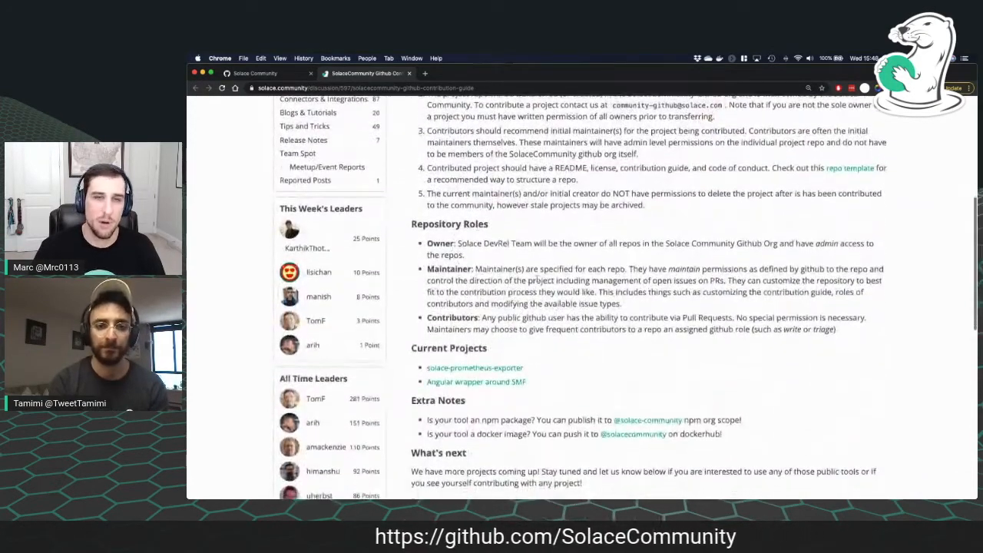
scroll(down, 3)
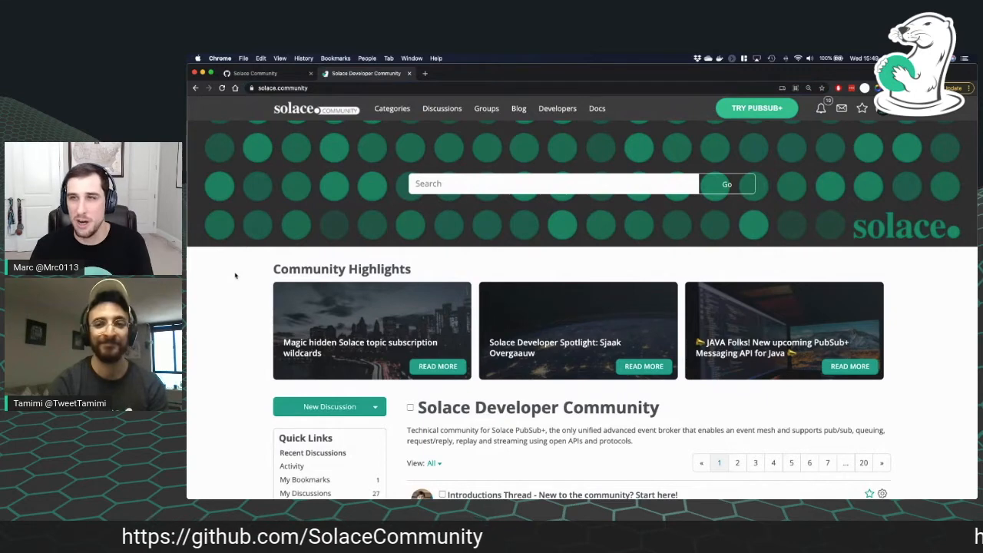
Scroll the solace.community home page down to the GitHub Contribution Guide announcement
scroll(down, 3)
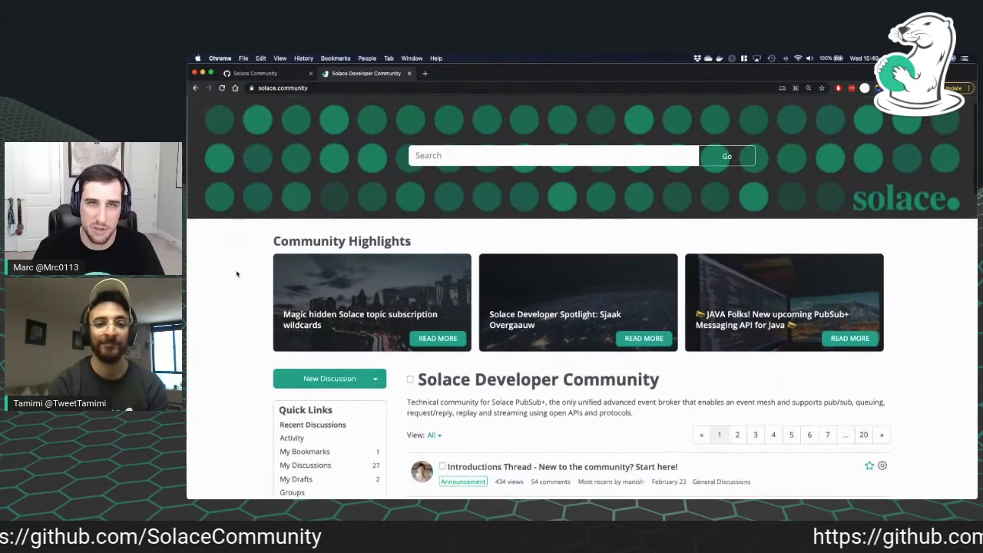
scroll(down, 3)
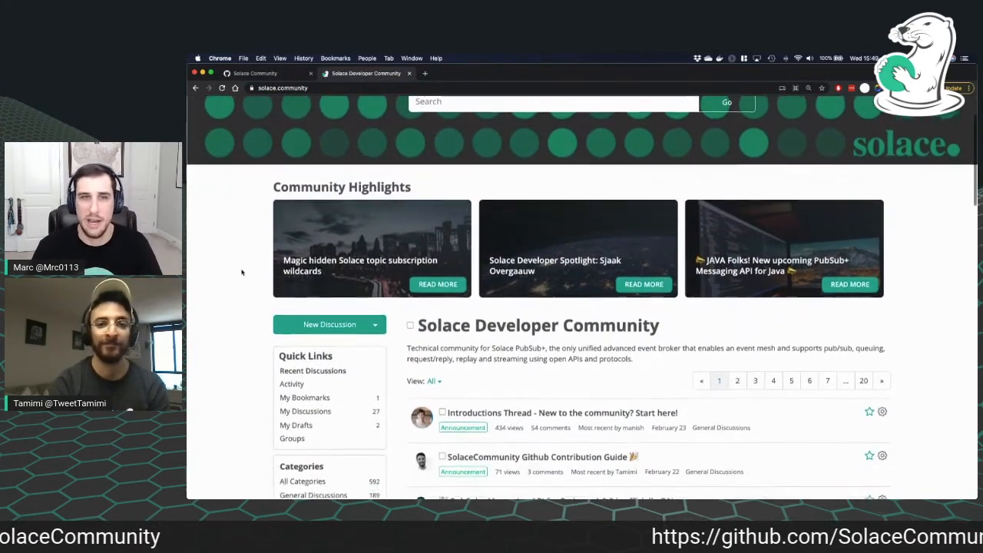
scroll(down, 3)
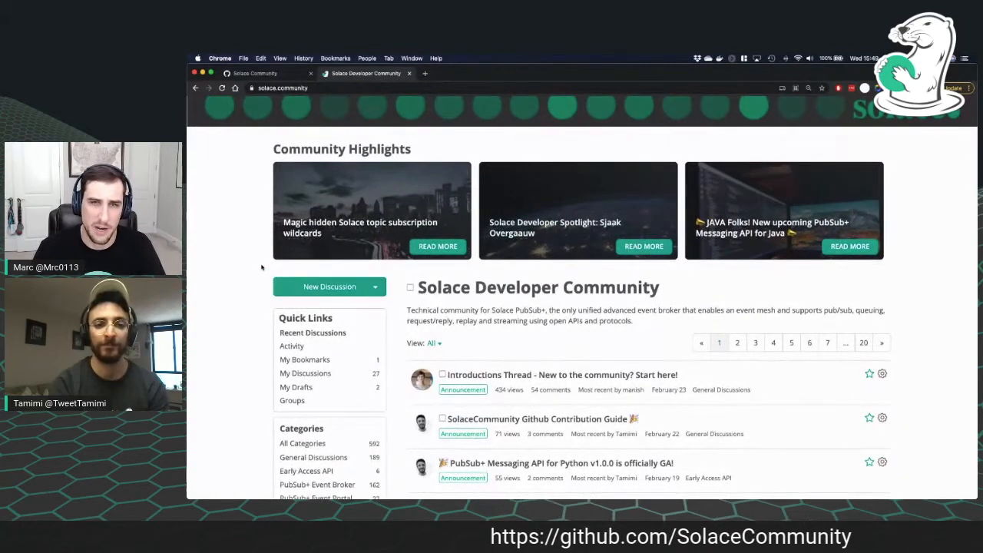
scroll(down, 3)
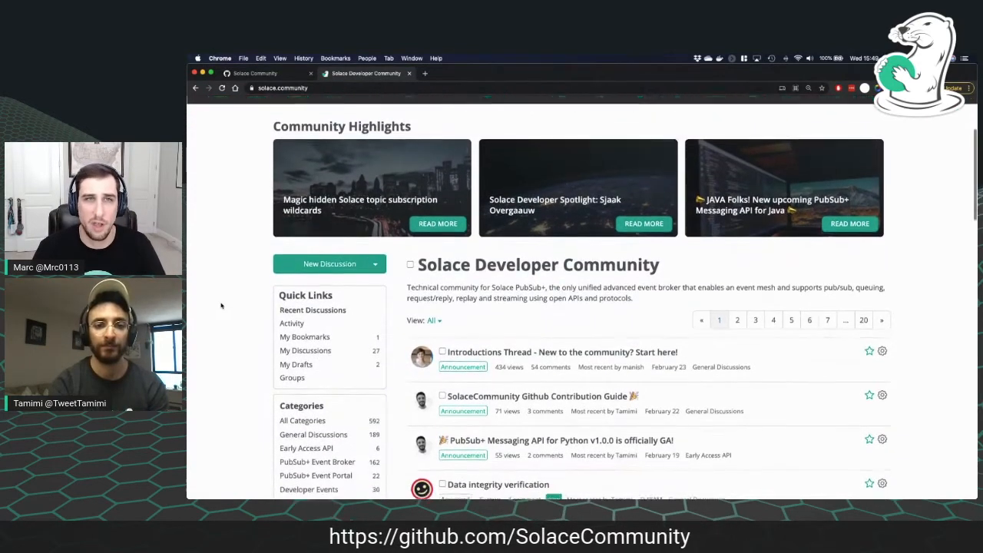
scroll(down, 3)
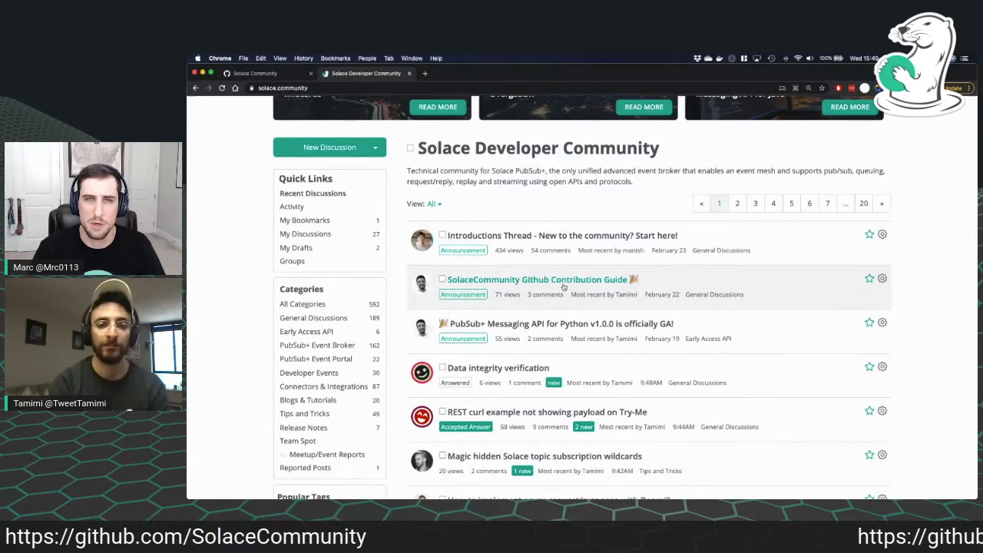
mouse_move(537, 278)
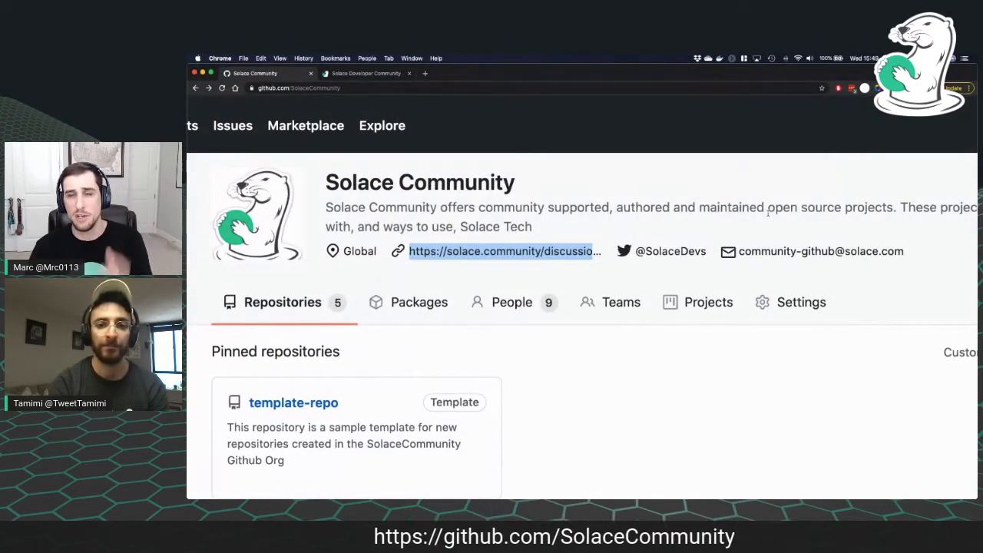
mouse_move(820, 251)
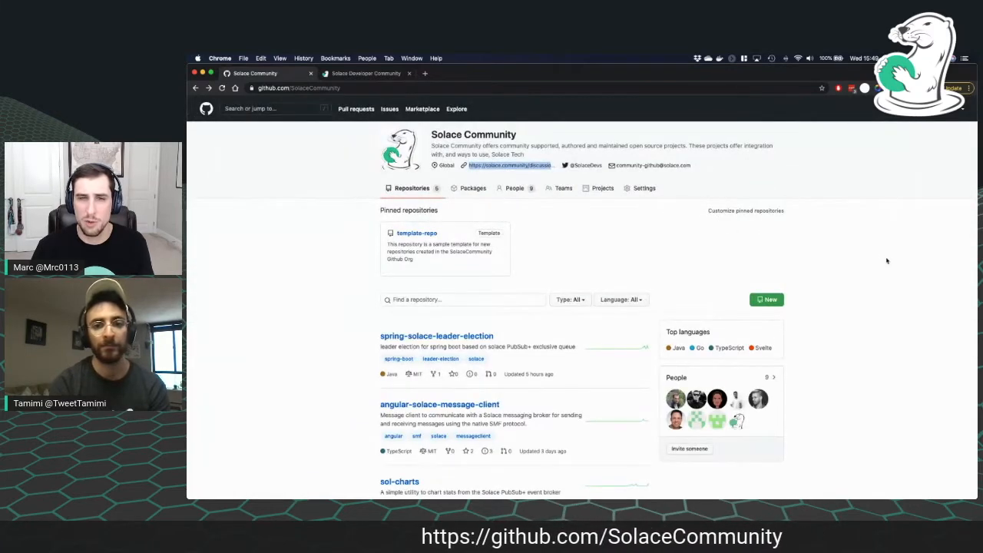
Scroll the org's repository list from spring-solace-leader-election down to template-repo
scroll(down, 3)
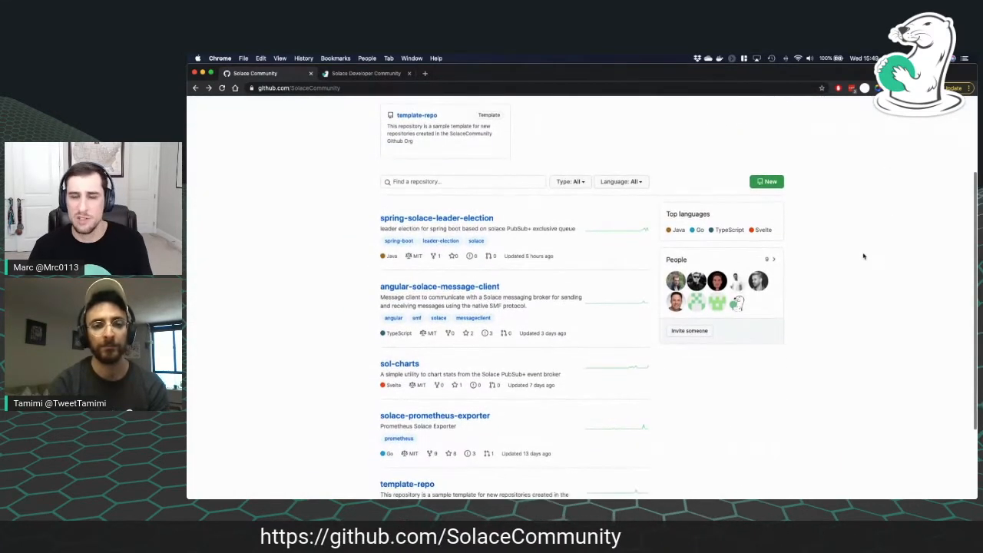
scroll(down, 3)
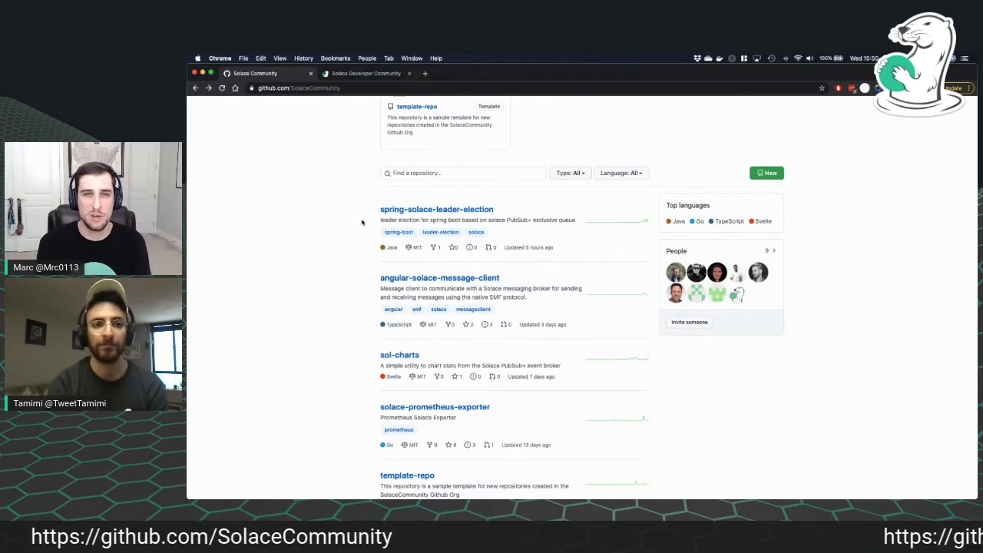
scroll(down, 3)
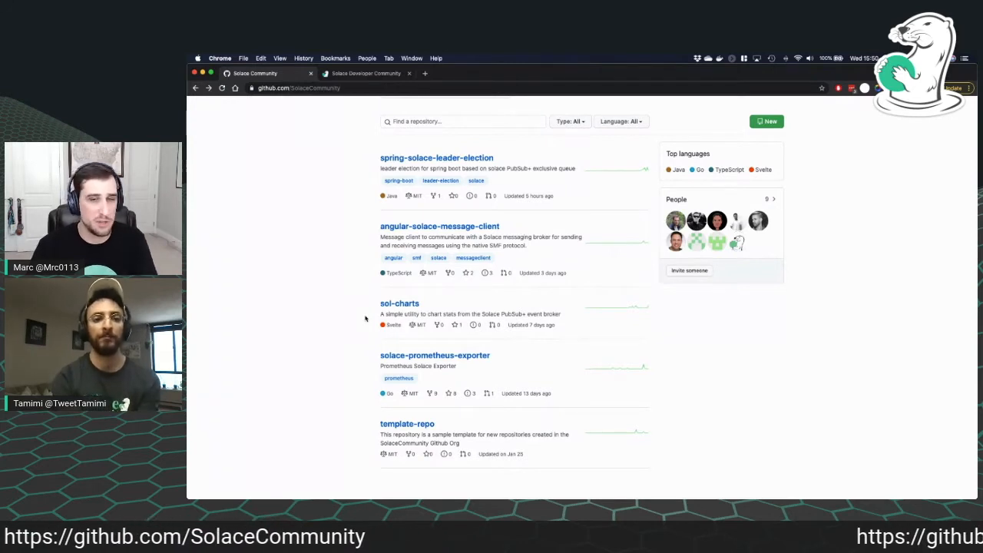
scroll(down, 3)
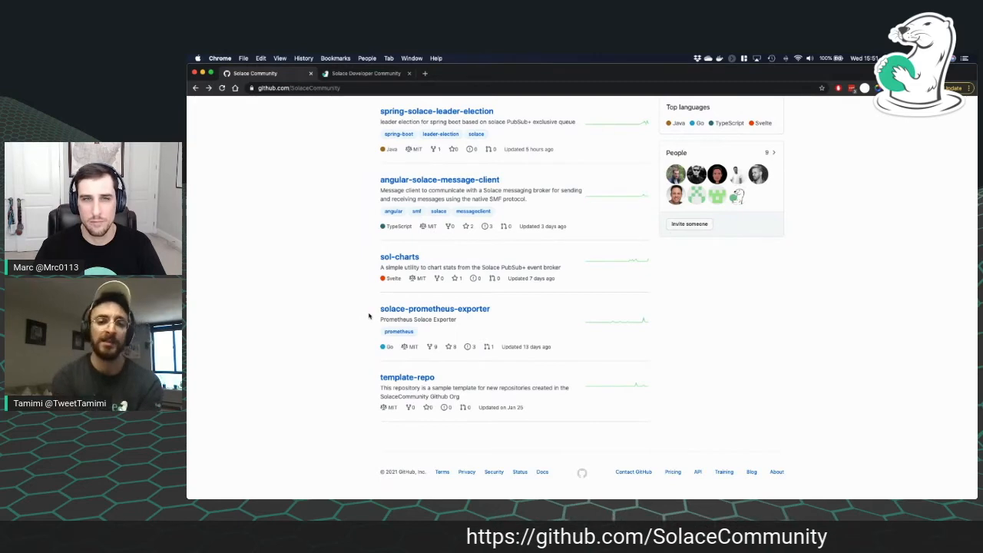
Open template-repo, scroll its files and README, and return to the community tab
click(407, 377)
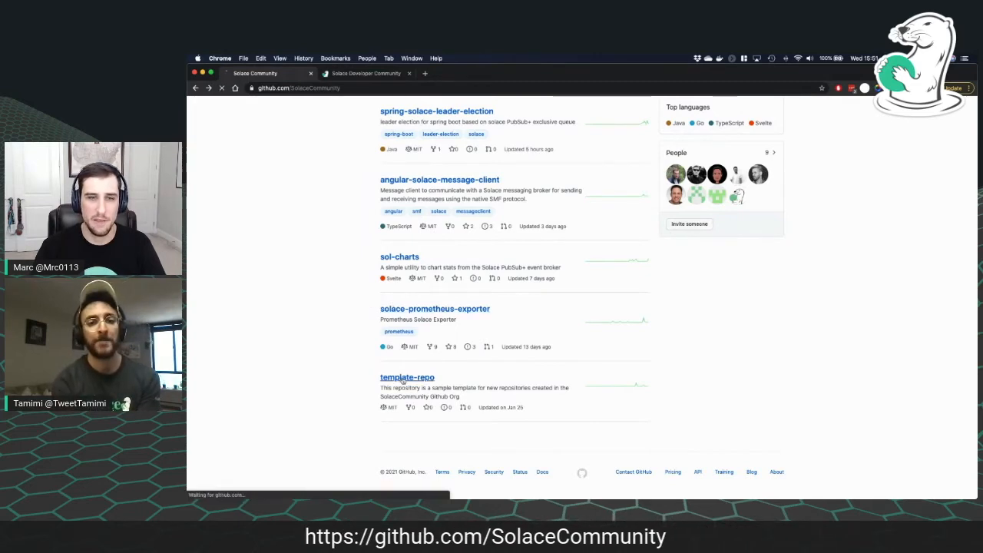
click(407, 377)
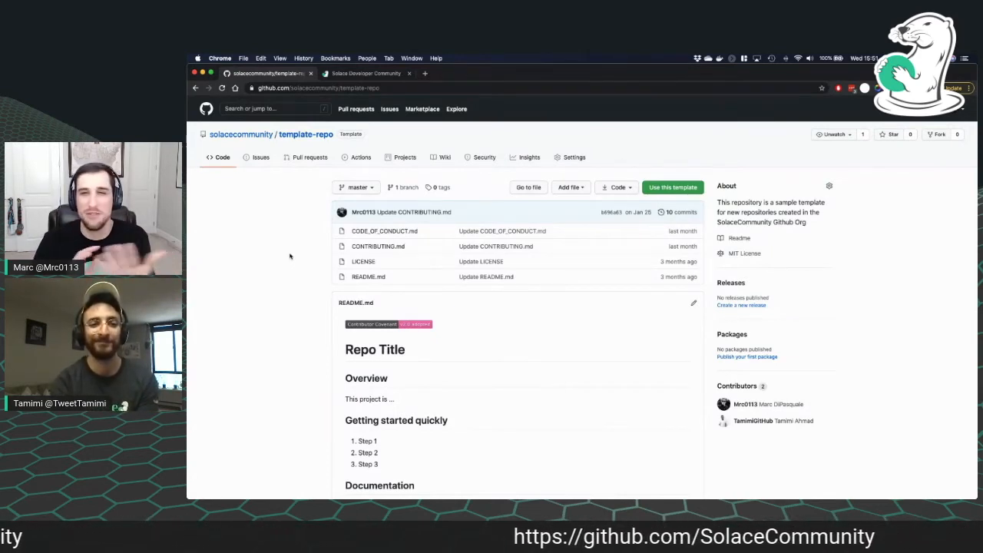
mouse_move(689, 170)
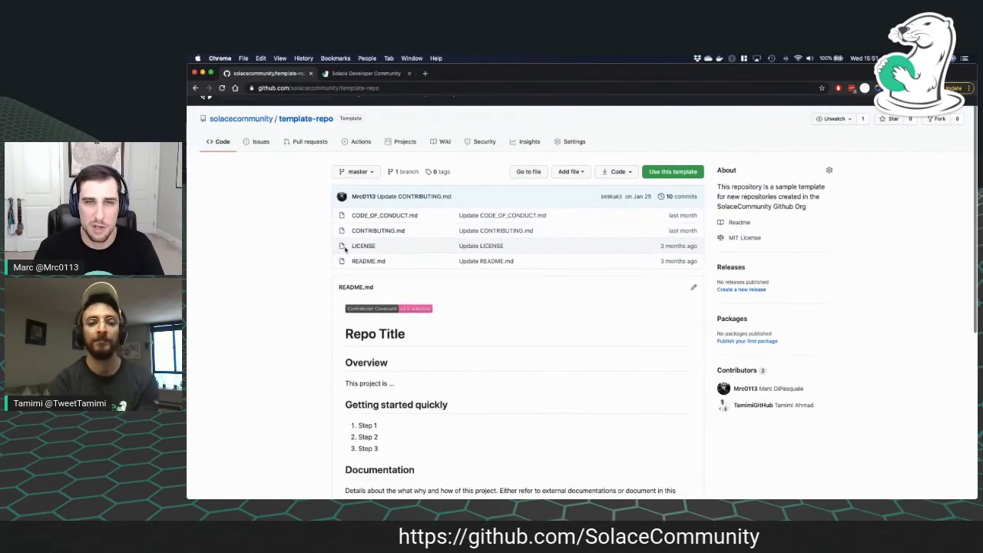
scroll(down, 3)
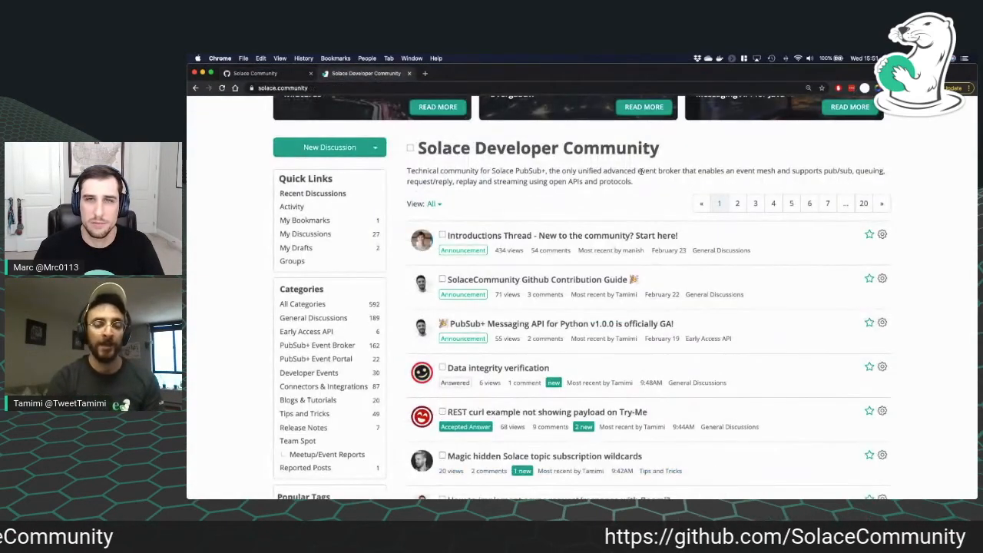
scroll(up, 3)
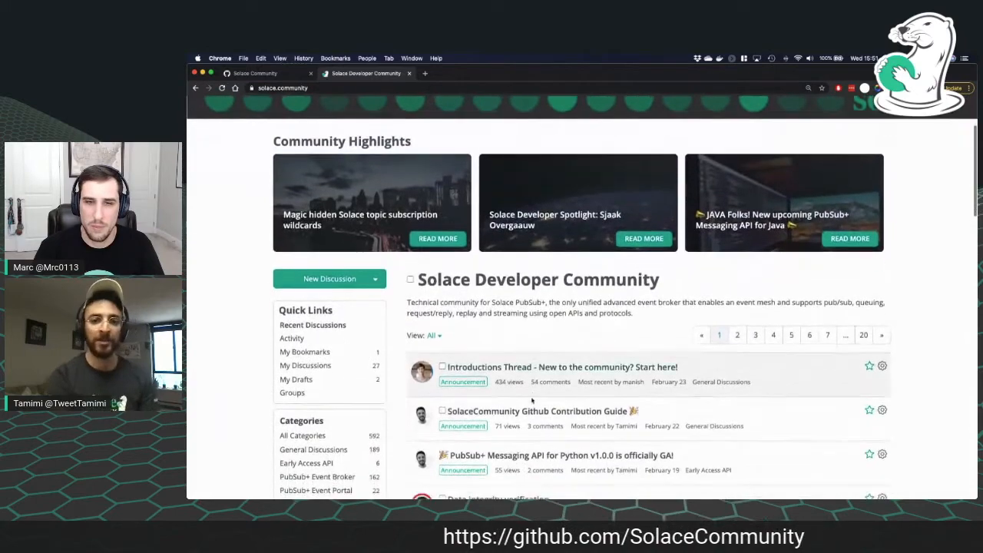